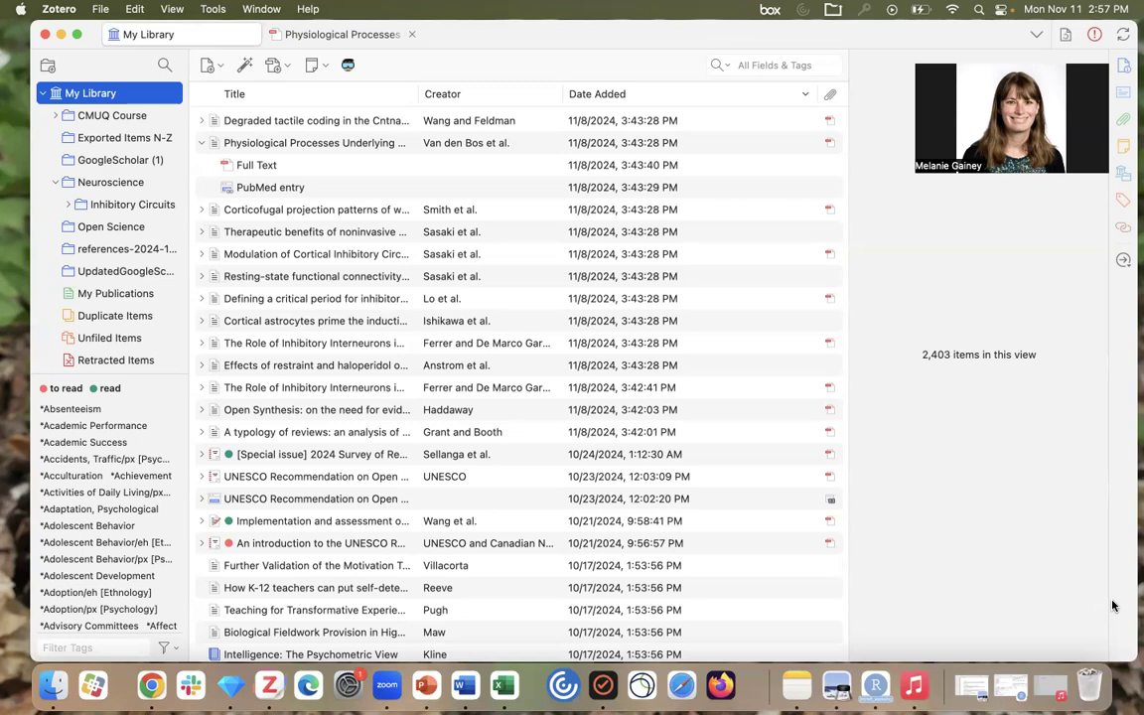
{"action": "mouse_move", "coordinate": [783, 328]}
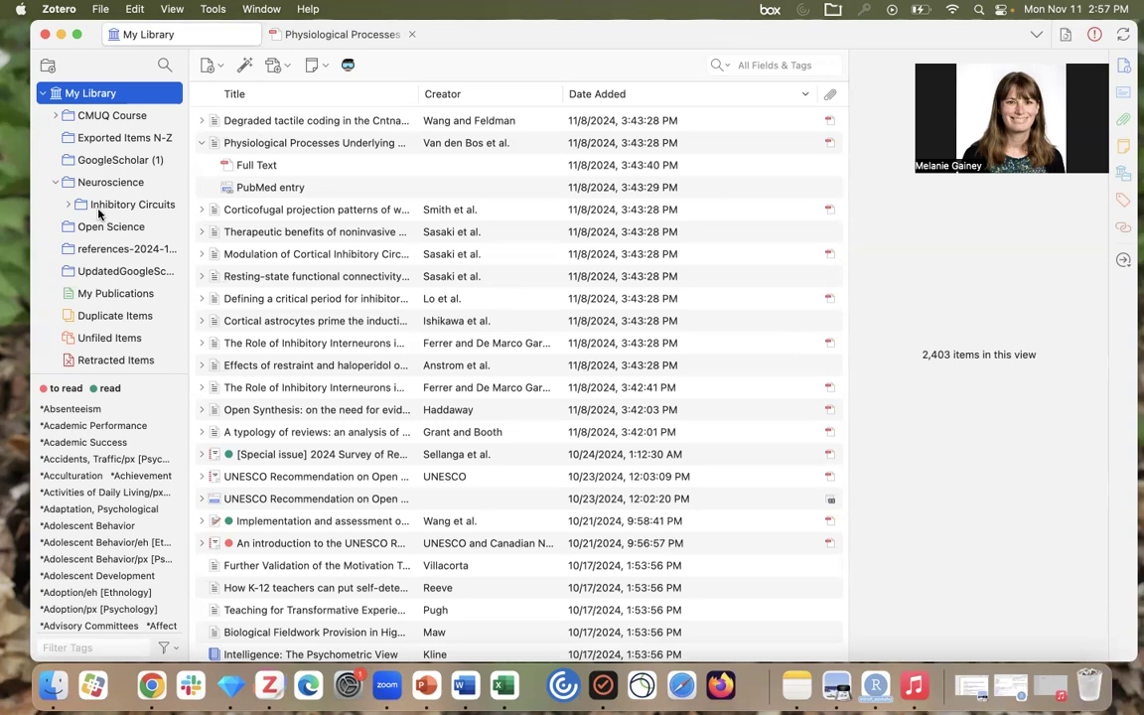
Select the Inhibitory Circuits collection under Neuroscience to list its 15 items.
{"action": "left_click", "coordinate": [132, 203]}
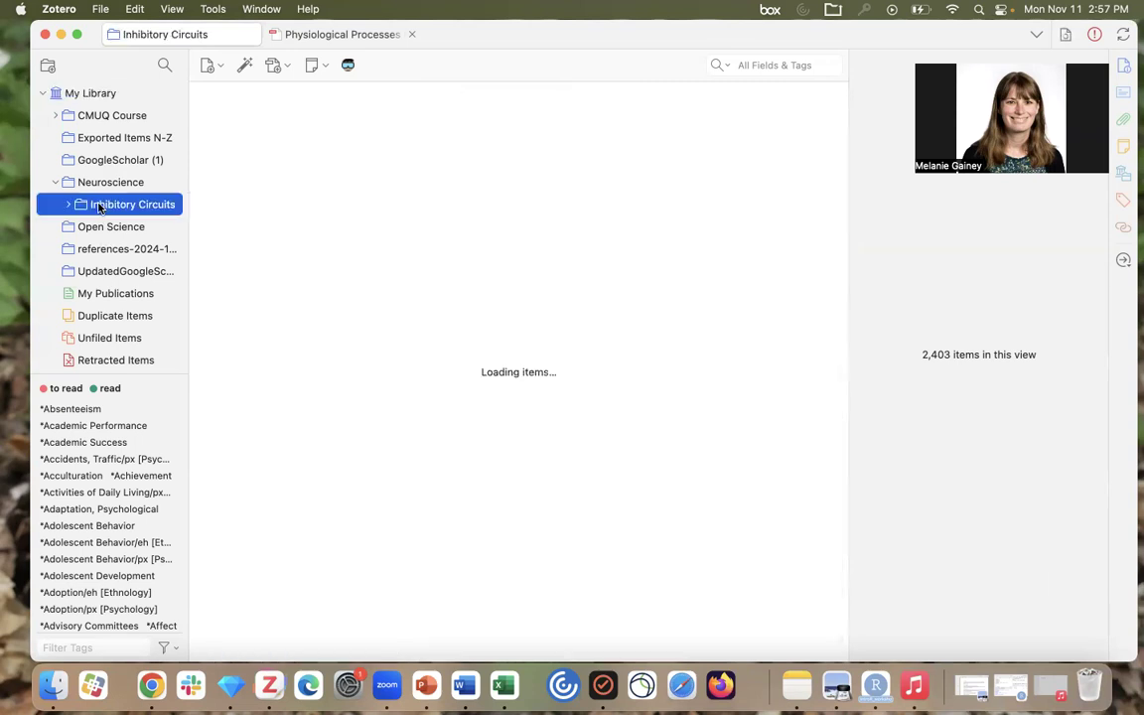
{"action": "left_click", "coordinate": [131, 204]}
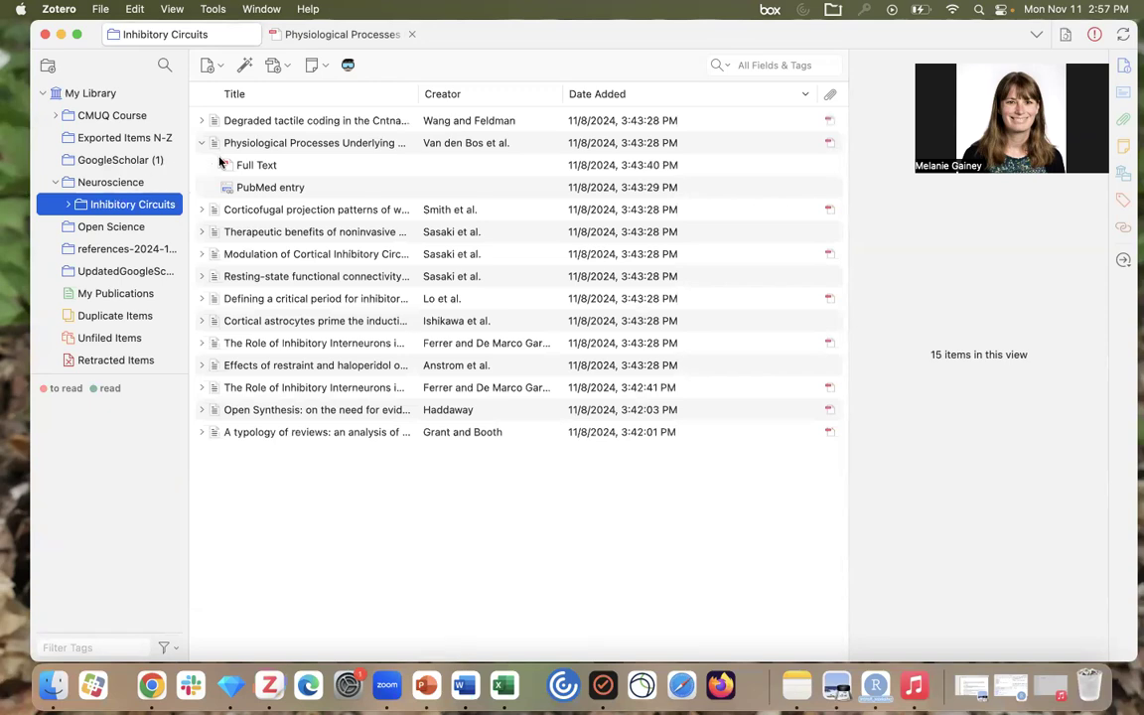
{"action": "mouse_move", "coordinate": [236, 169]}
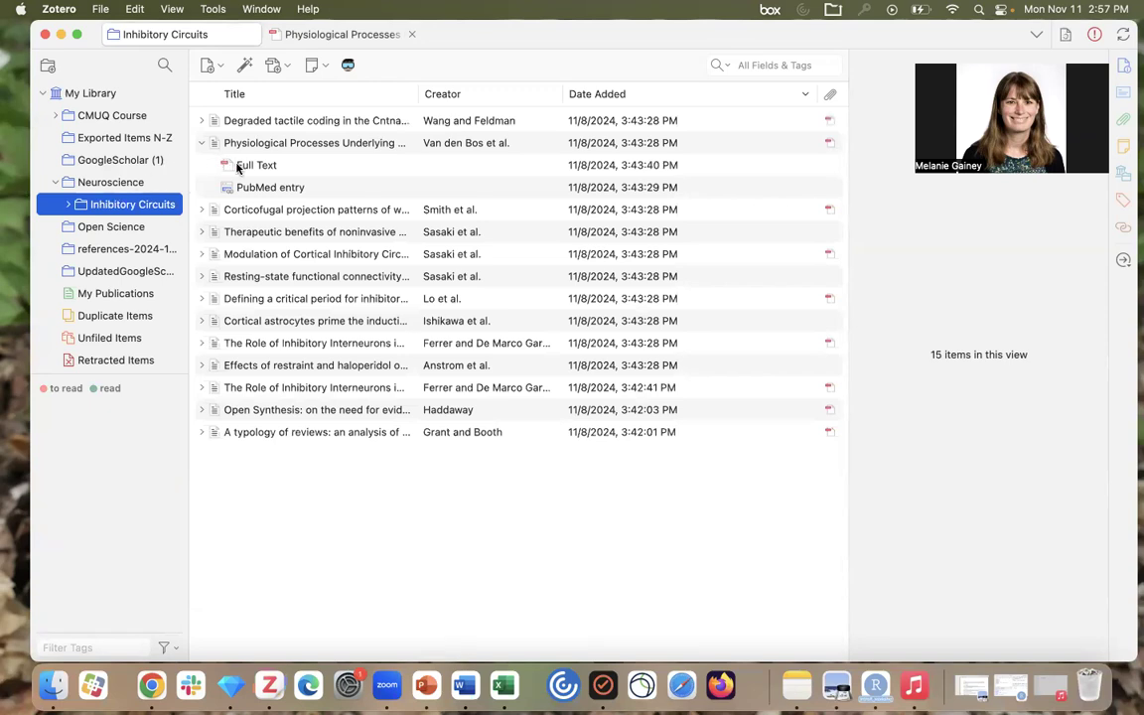
Open the Physiological Processes article's Full Text PDF in the reader.
{"action": "double_click", "coordinate": [257, 165]}
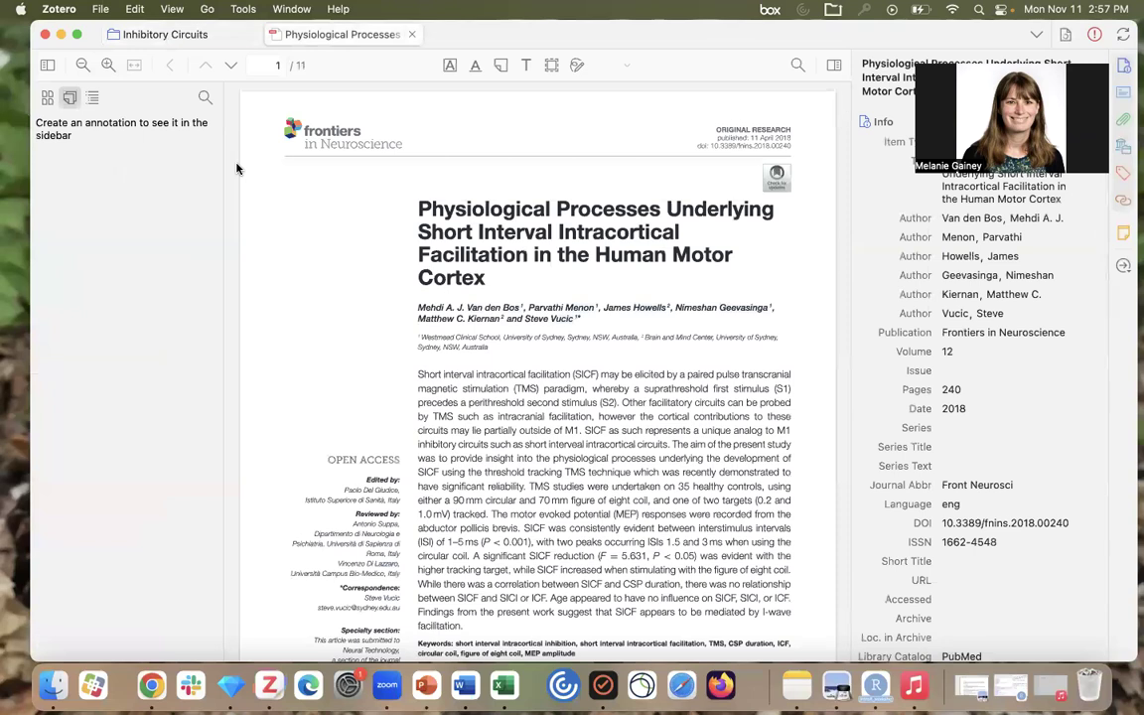
{"action": "double_click", "coordinate": [574, 231]}
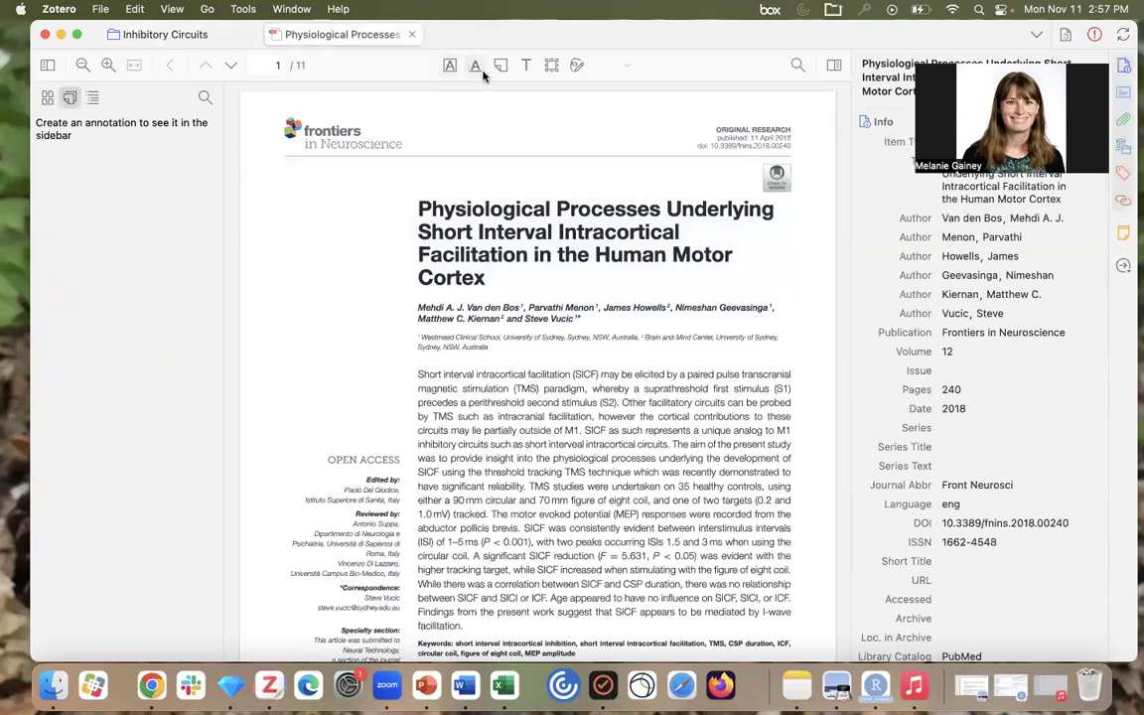
{"action": "mouse_move", "coordinate": [581, 93]}
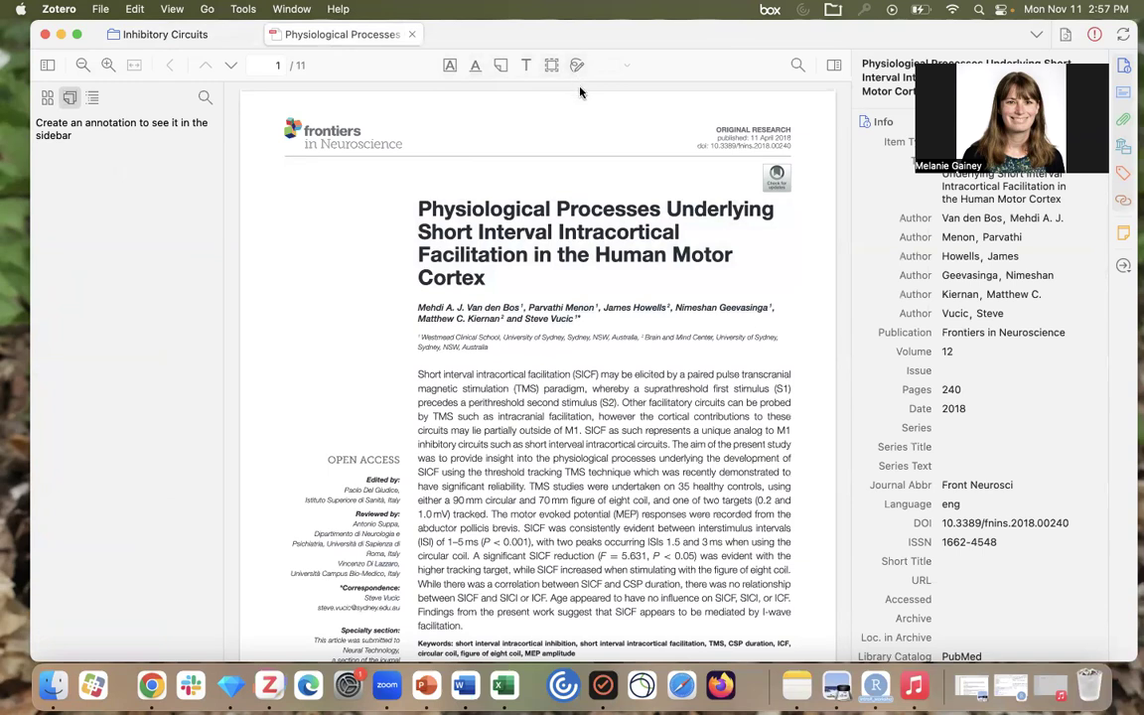
{"action": "mouse_move", "coordinate": [586, 131]}
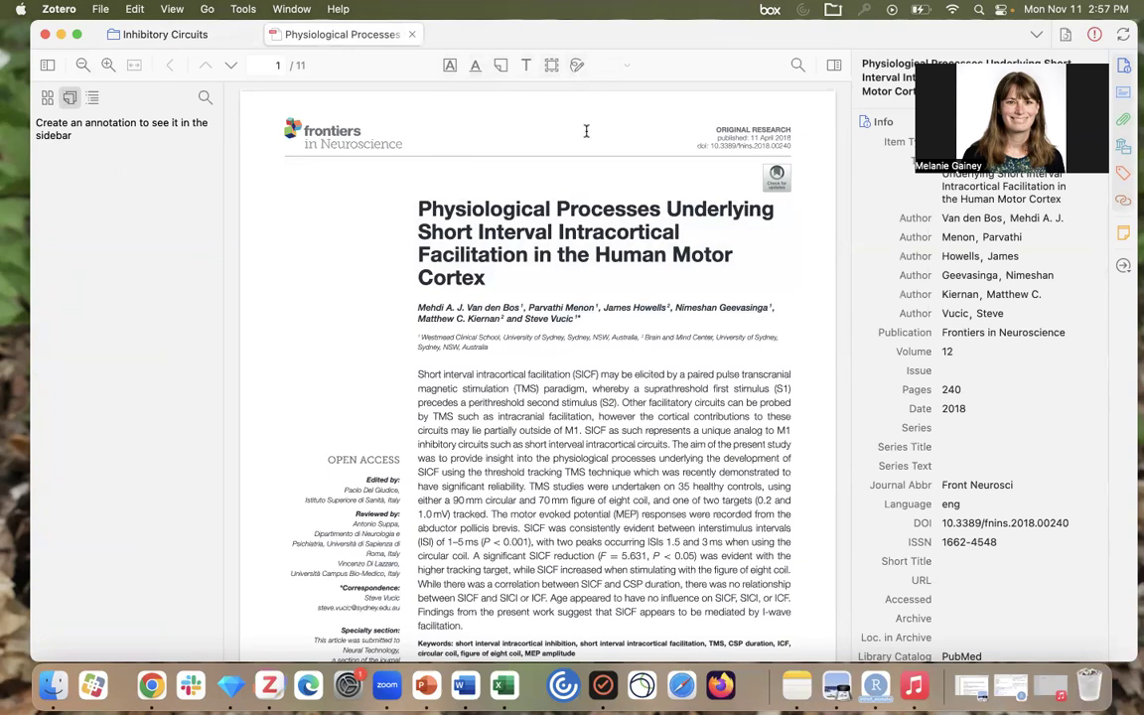
{"action": "scroll", "scroll_direction": "down", "scroll_amount": 3}
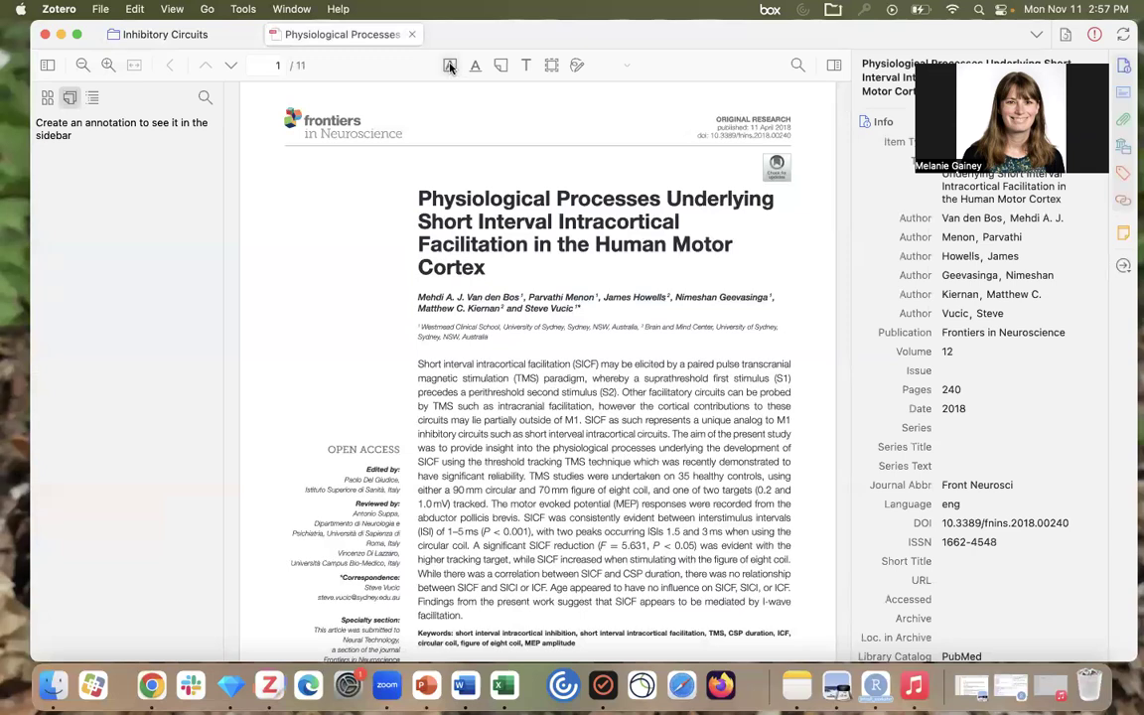
Highlight two abstract sentences about inhibitory circuits with the Highlight tool.
{"action": "left_click", "coordinate": [450, 65]}
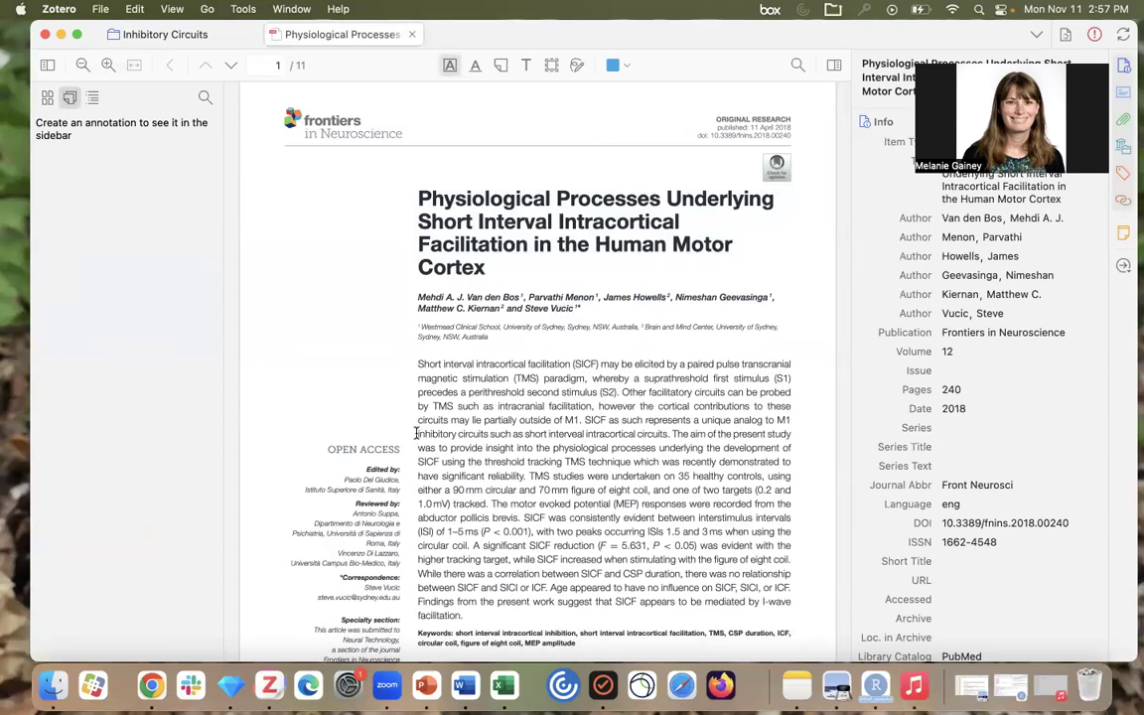
{"action": "left_click_drag", "start_coordinate": [416, 434], "coordinate": [526, 477]}
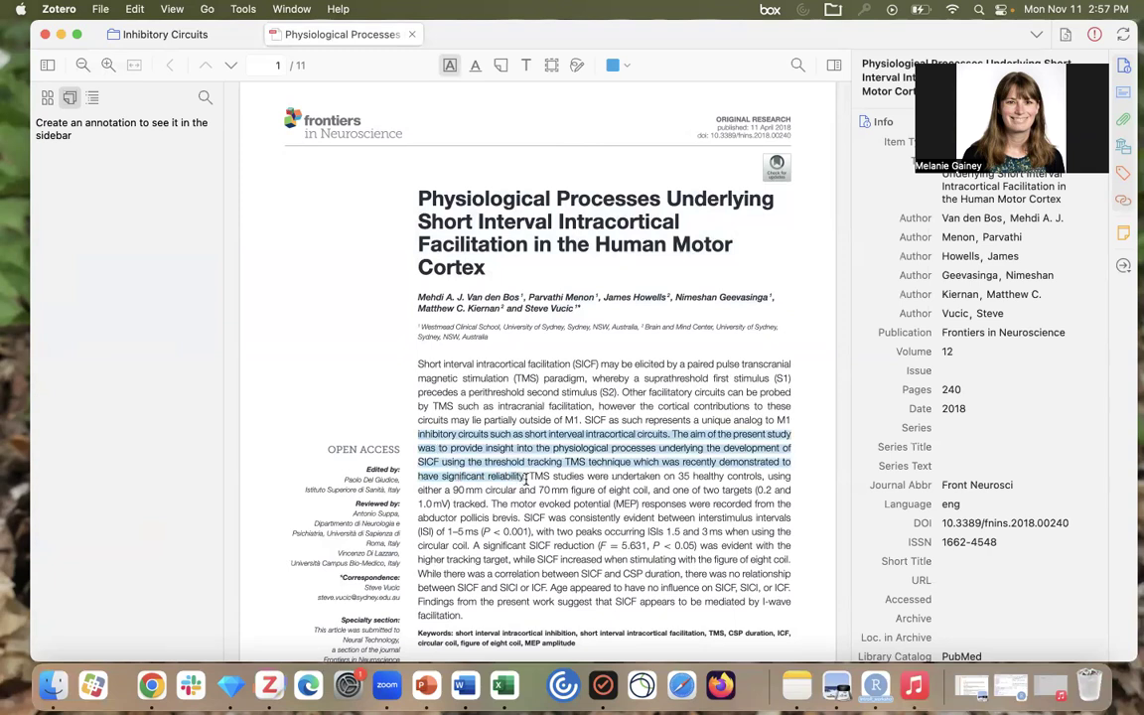
{"action": "left_click", "coordinate": [613, 64]}
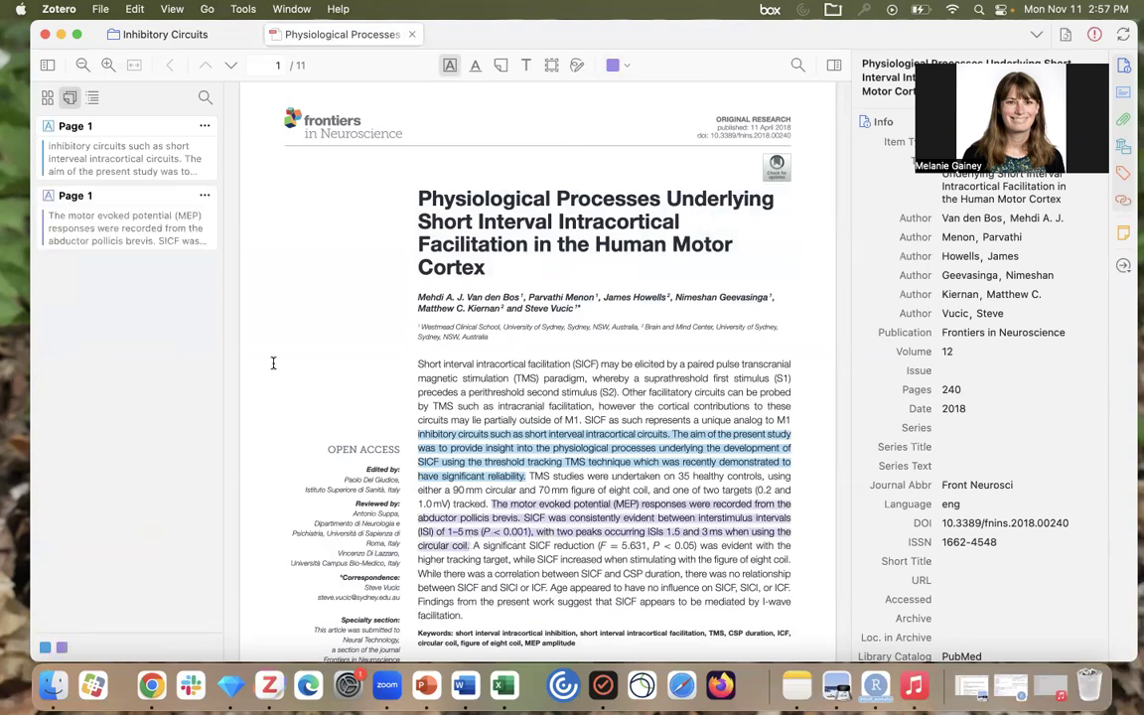
{"action": "mouse_move", "coordinate": [197, 265]}
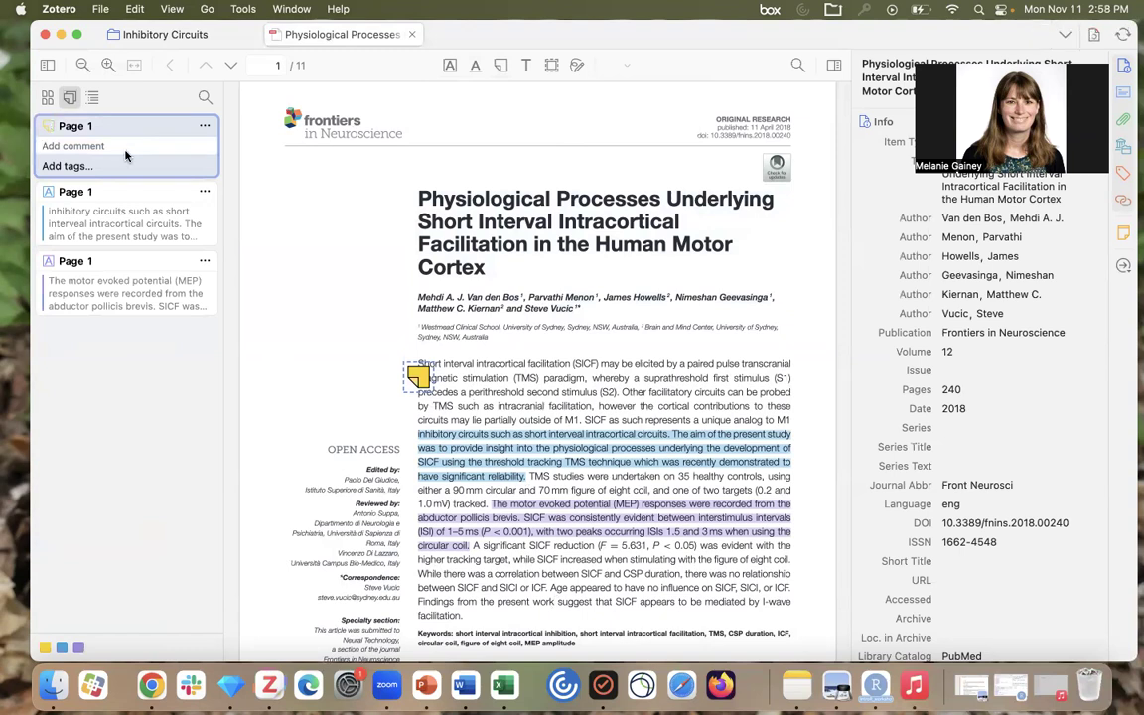
Write the note comment 'This is an interesting paper' beside the abstract.
{"action": "type", "text": "This is an"}
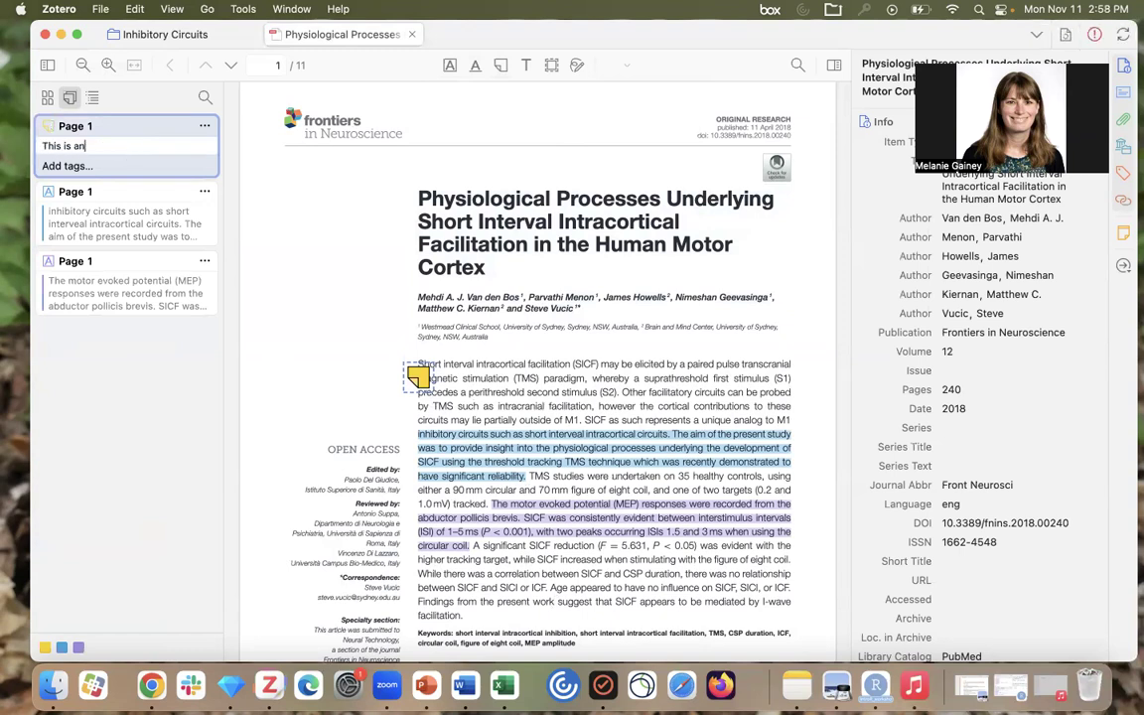
{"action": "type", "text": "interesting pap"}
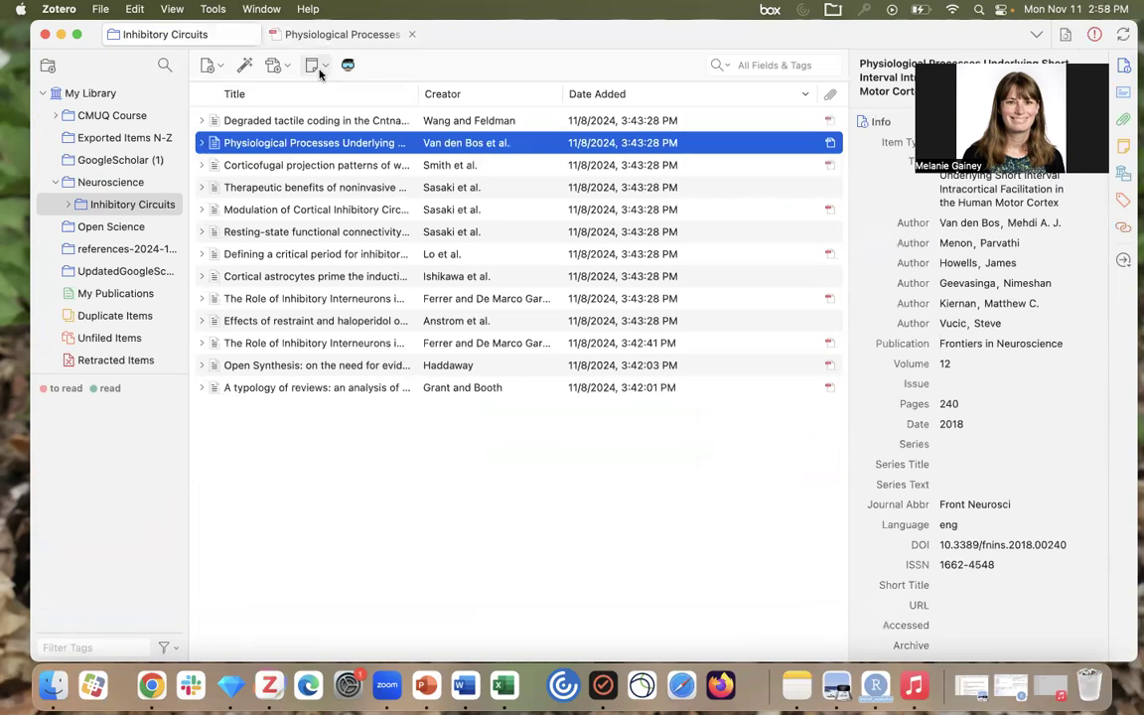
Add a New Standalone Note from the New Note dropdown.
{"action": "left_click", "coordinate": [316, 65]}
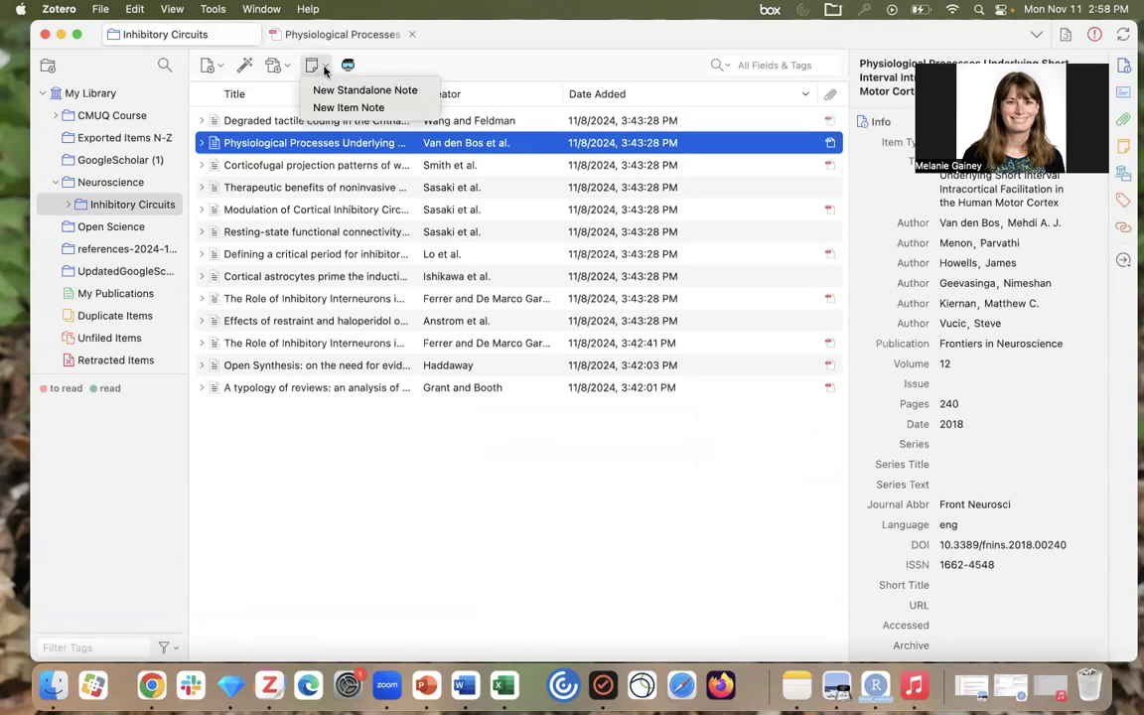
{"action": "mouse_move", "coordinate": [364, 89]}
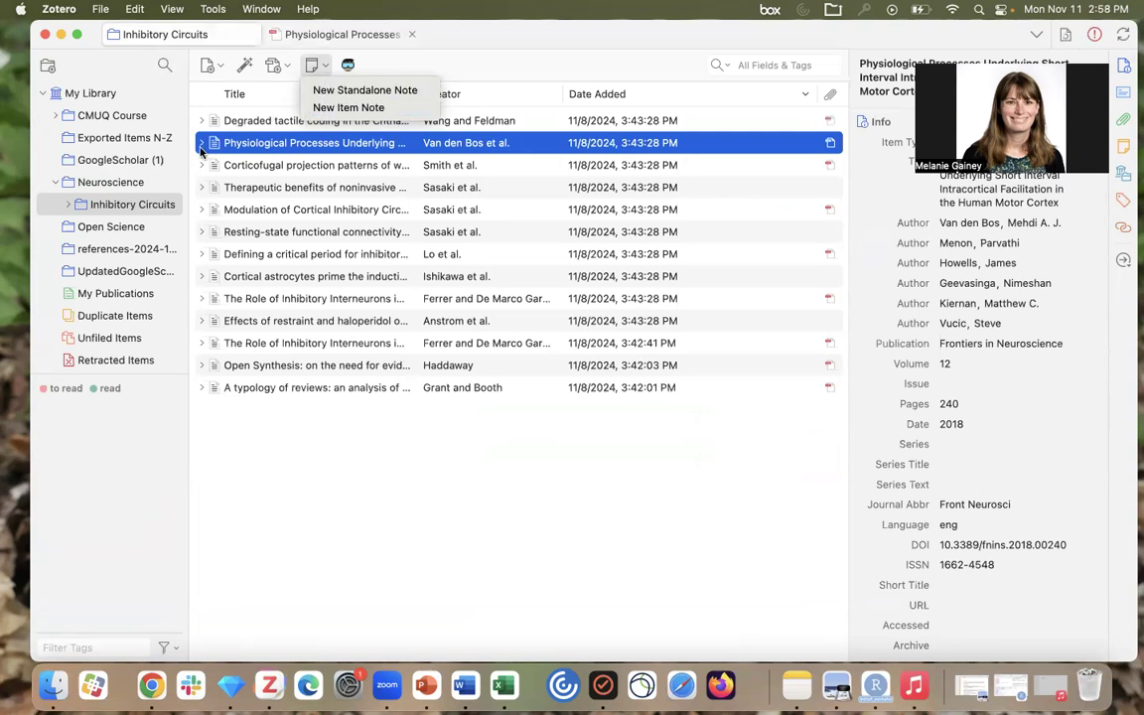
{"action": "left_click", "coordinate": [365, 90]}
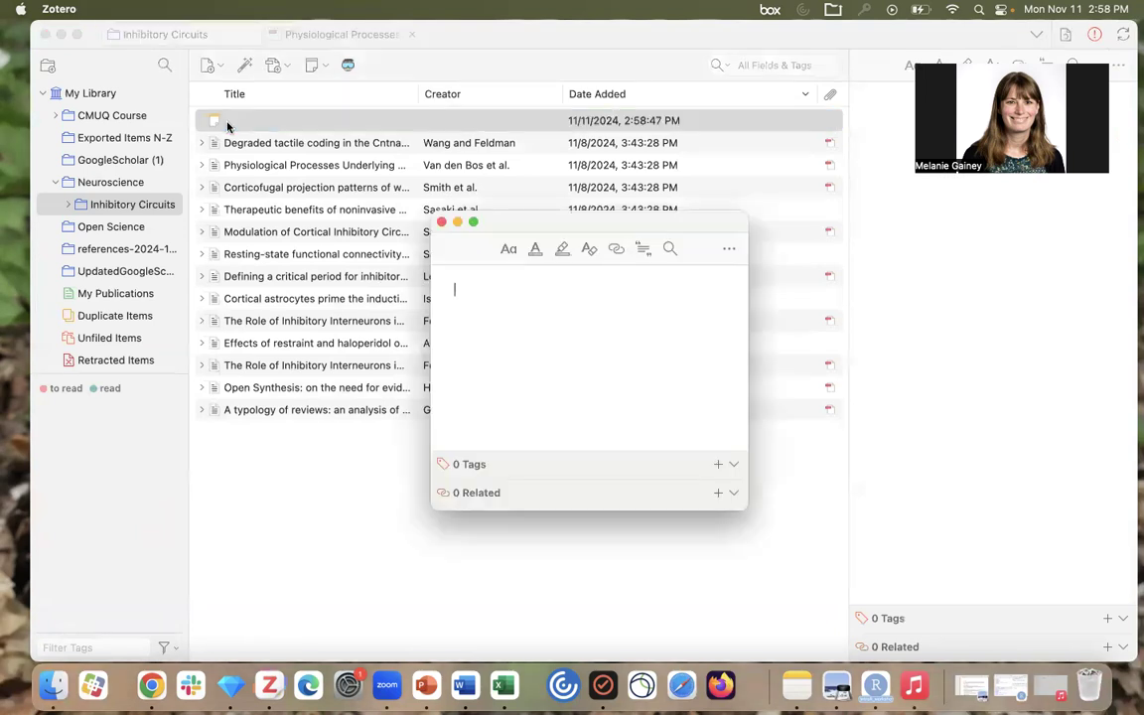
Type 'This is literature about inhibitory circuits.' into the standalone note and close it.
{"action": "type", "text": "This is l"}
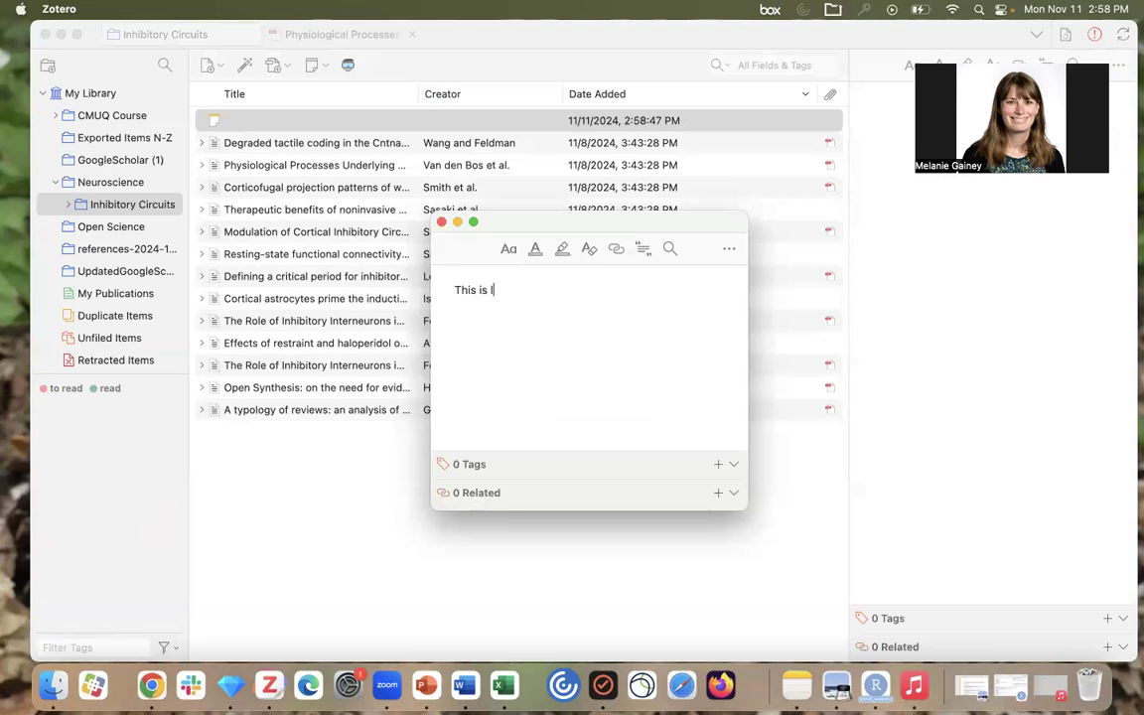
{"action": "type", "text": "iterature about inih"}
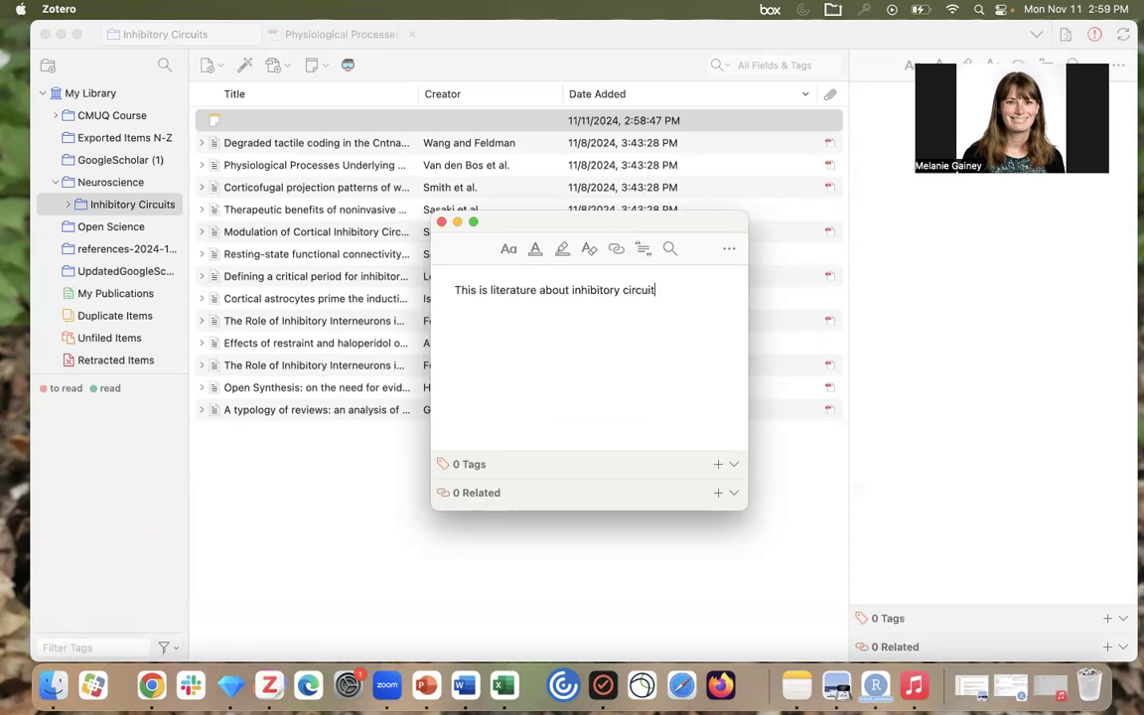
{"action": "type", "text": "s."}
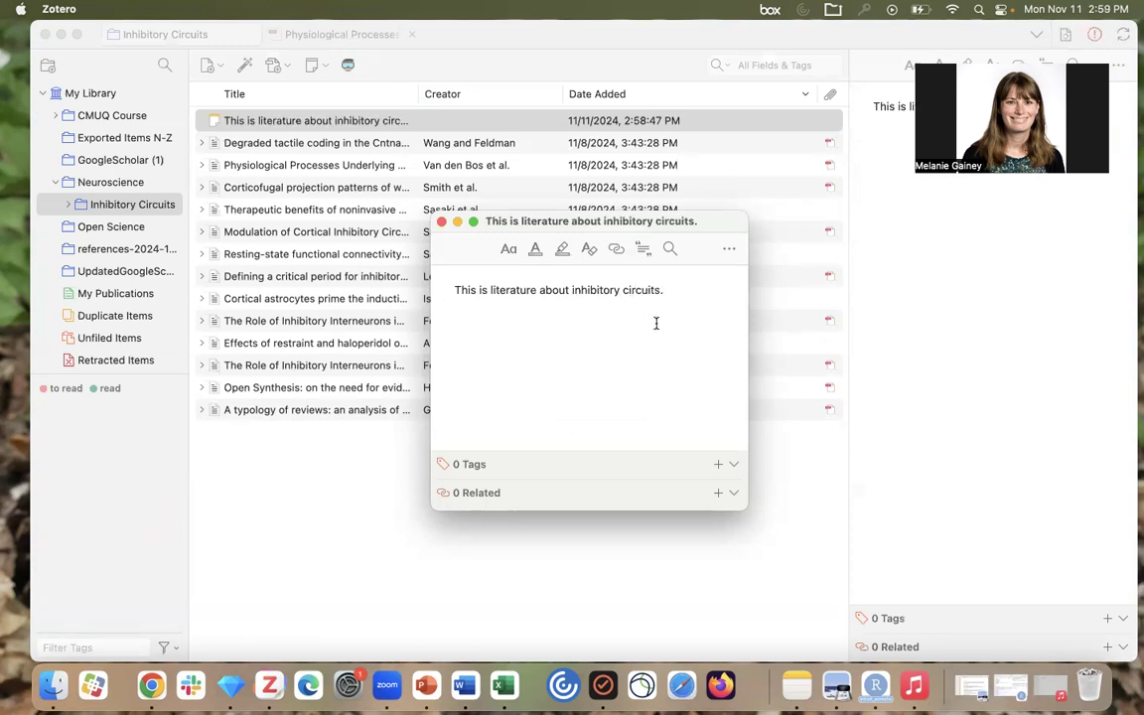
{"action": "mouse_move", "coordinate": [739, 338]}
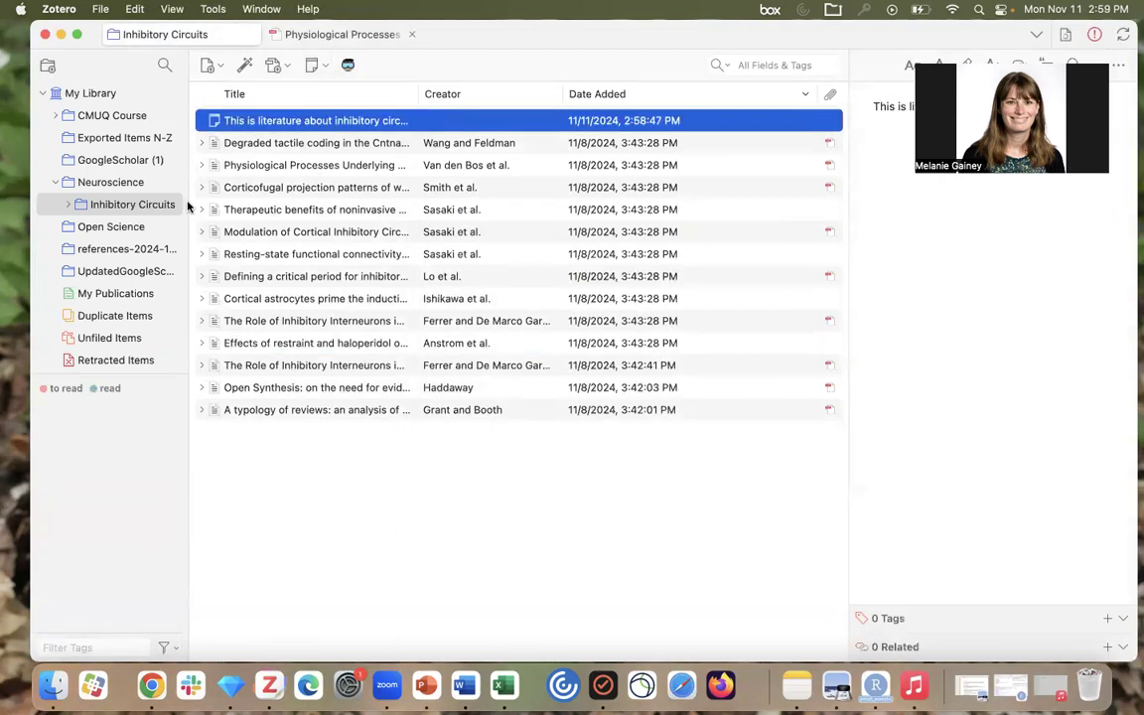
{"action": "mouse_move", "coordinate": [223, 198]}
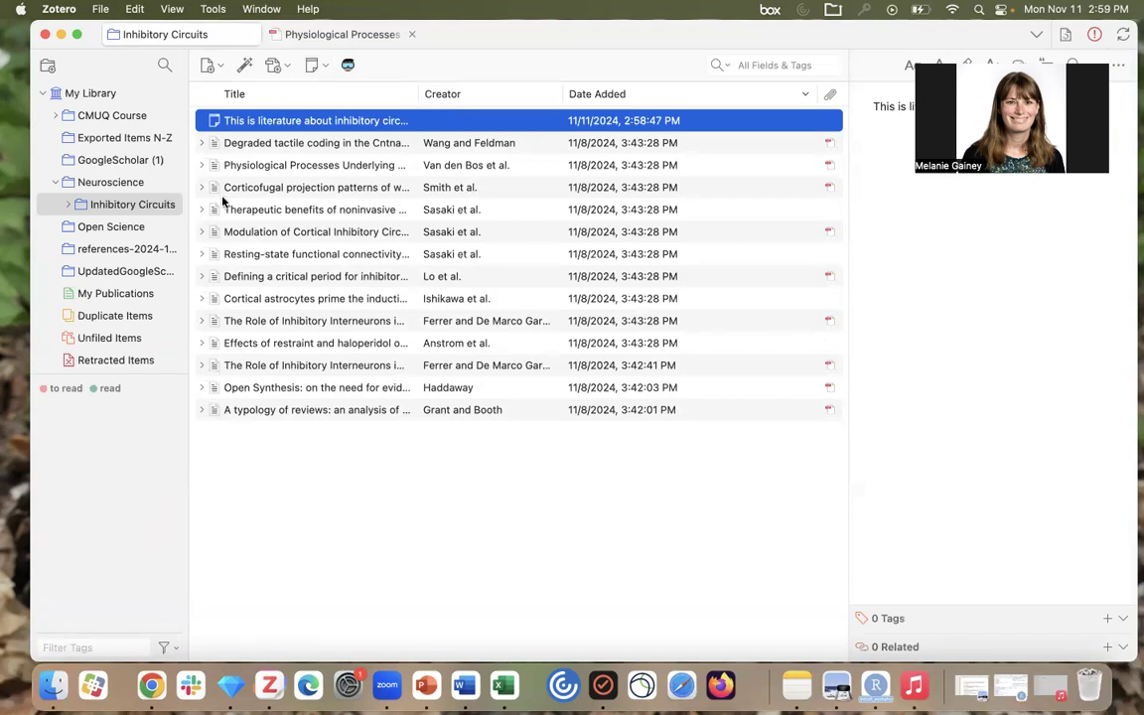
{"action": "mouse_move", "coordinate": [209, 171]}
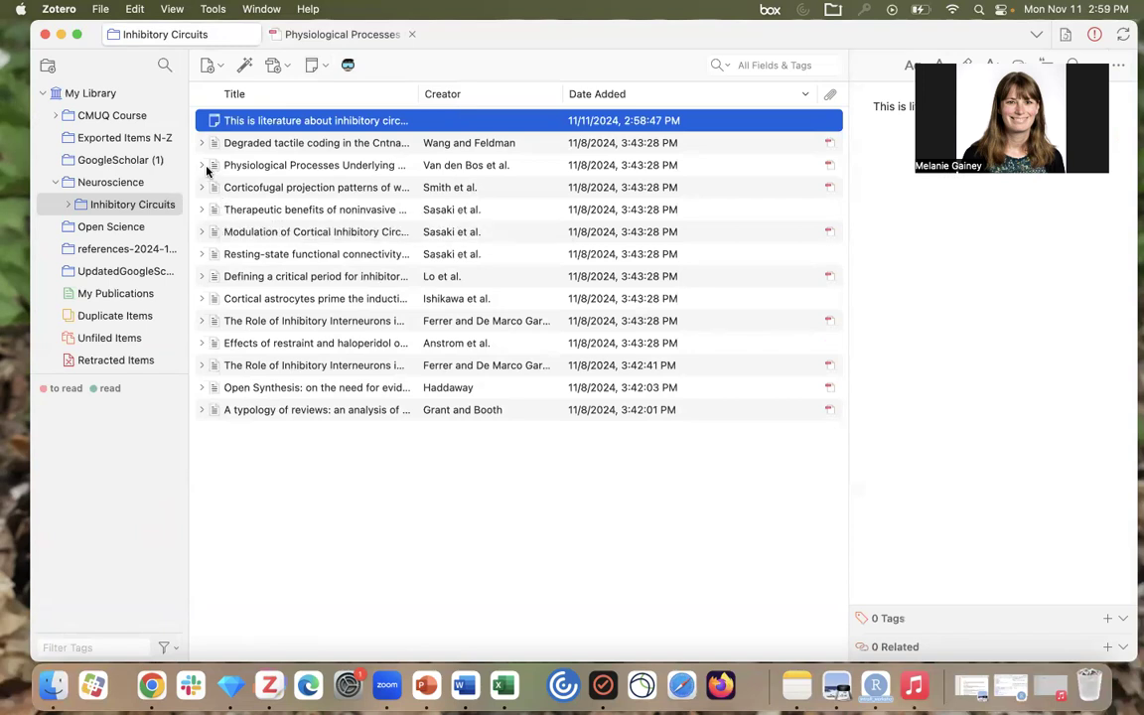
{"action": "mouse_move", "coordinate": [100, 94]}
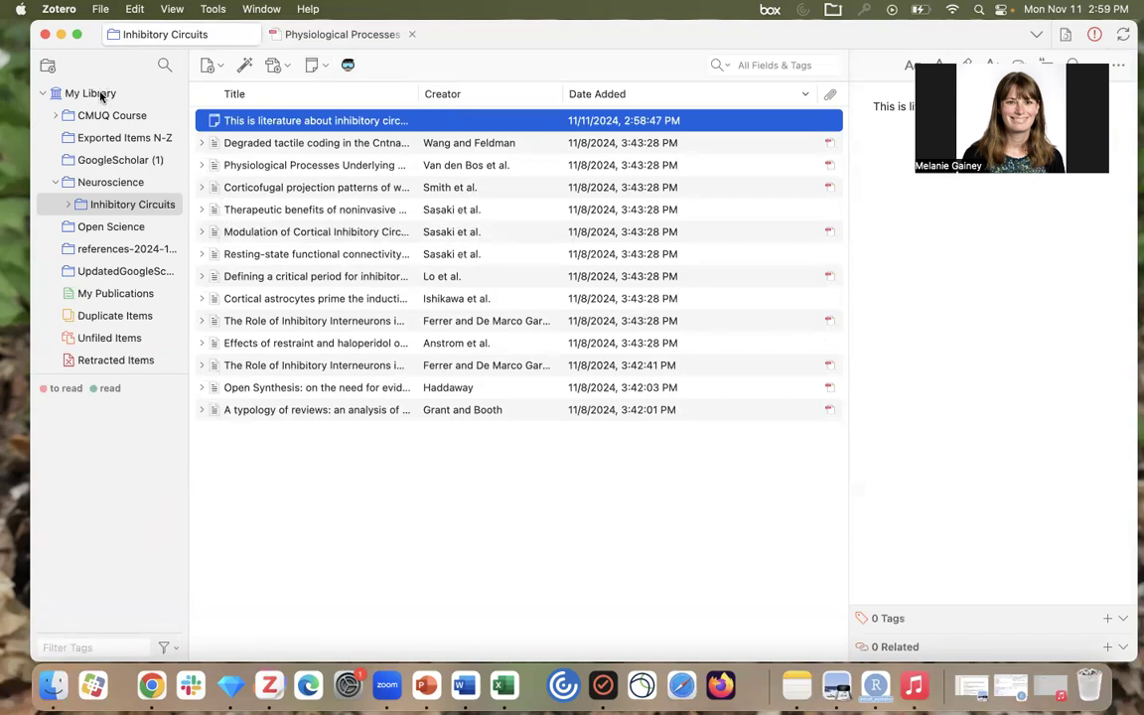
Return to Inhibitory Circuits, expand Physiological Processes, and select its Full Text attachment.
{"action": "left_click", "coordinate": [90, 93]}
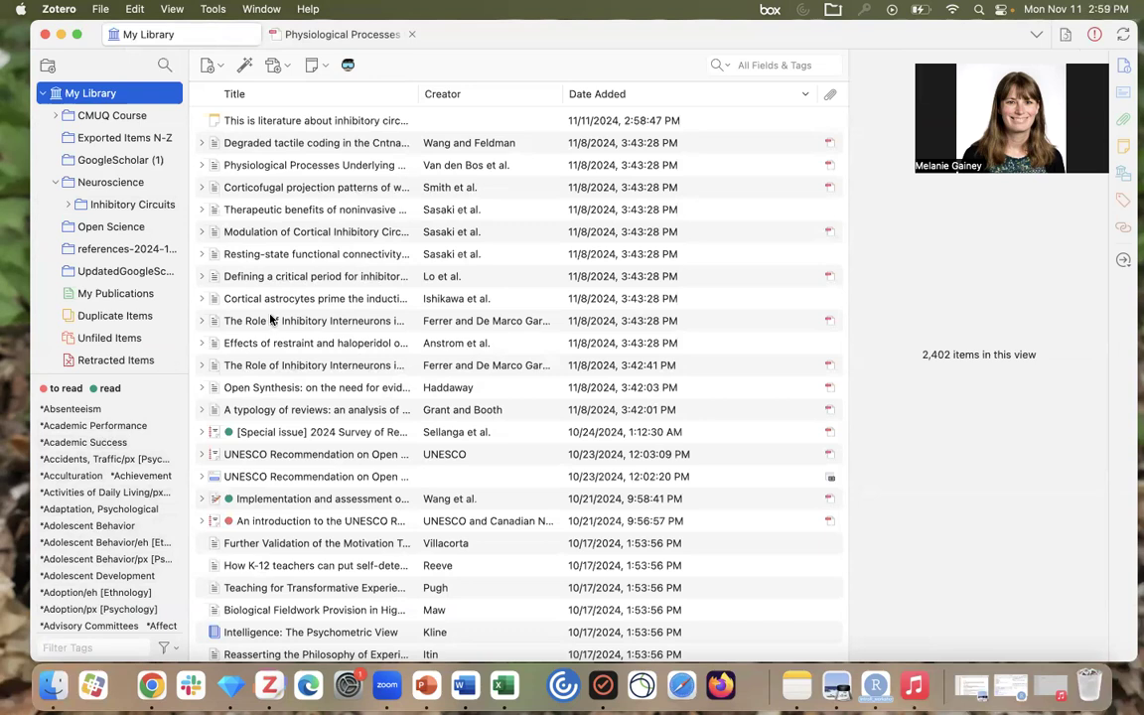
{"action": "left_click", "coordinate": [132, 203]}
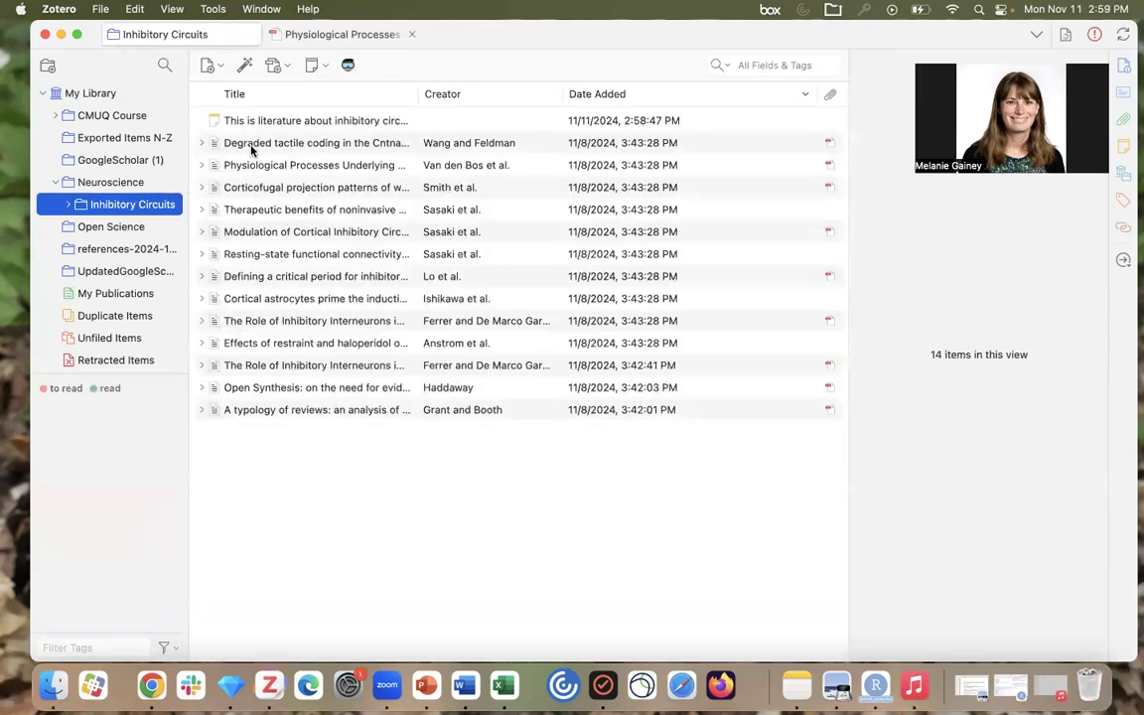
{"action": "left_click", "coordinate": [201, 165]}
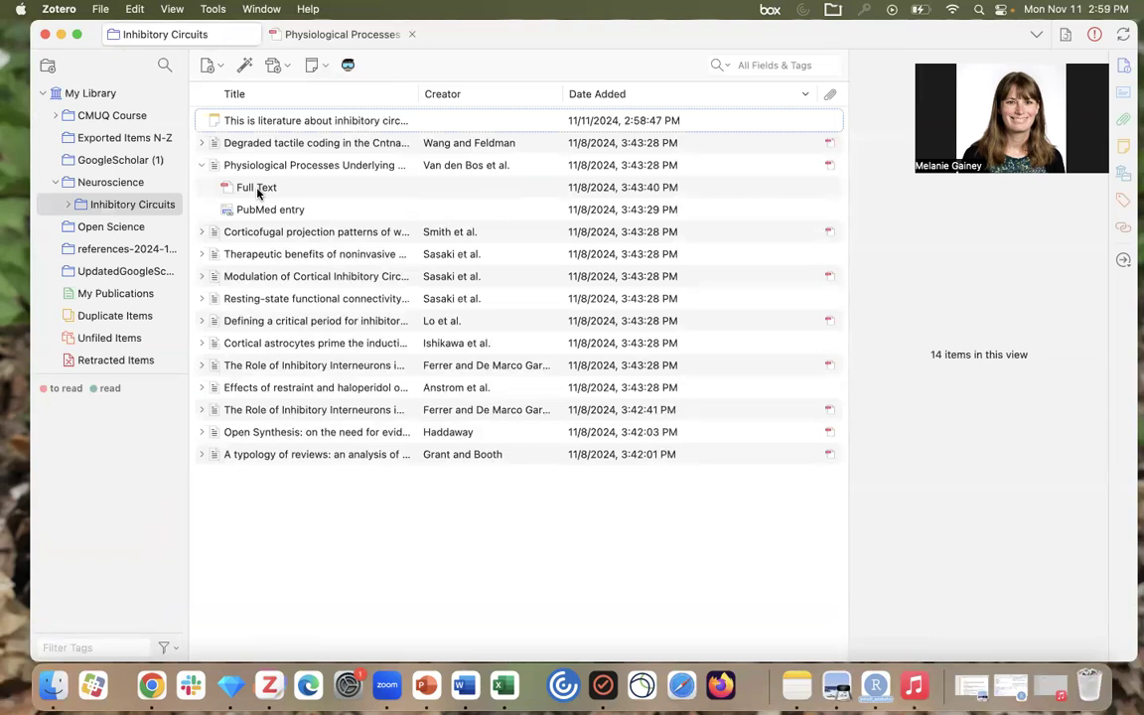
{"action": "left_click", "coordinate": [256, 187]}
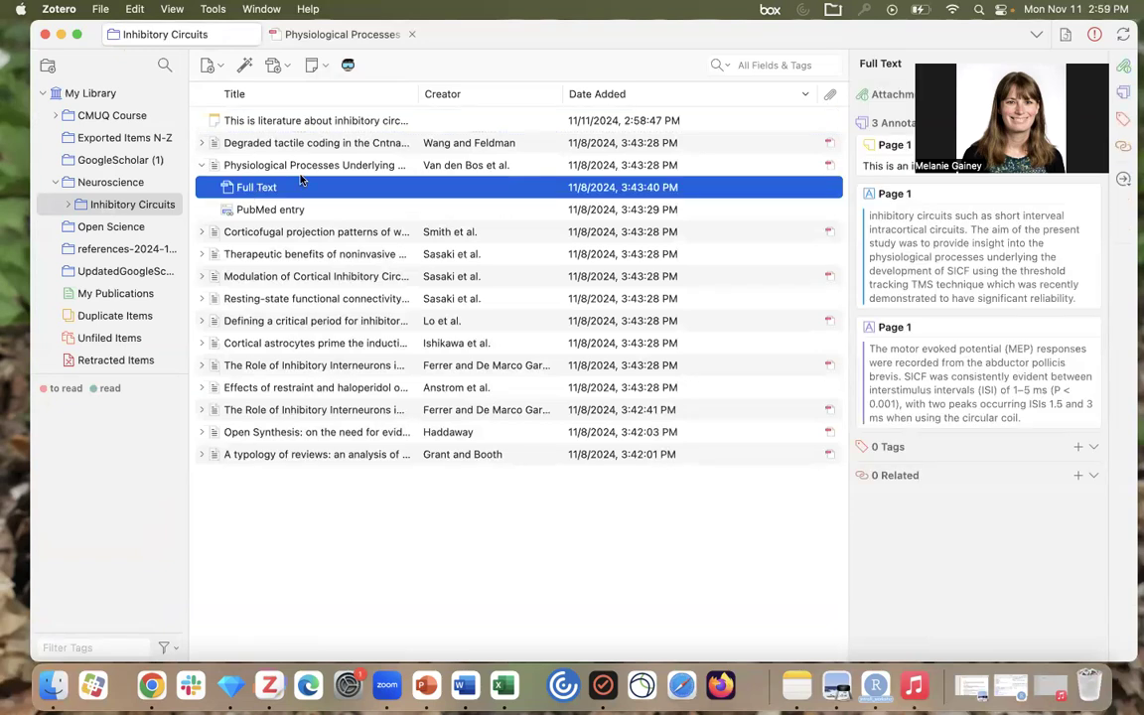
{"action": "mouse_move", "coordinate": [896, 454]}
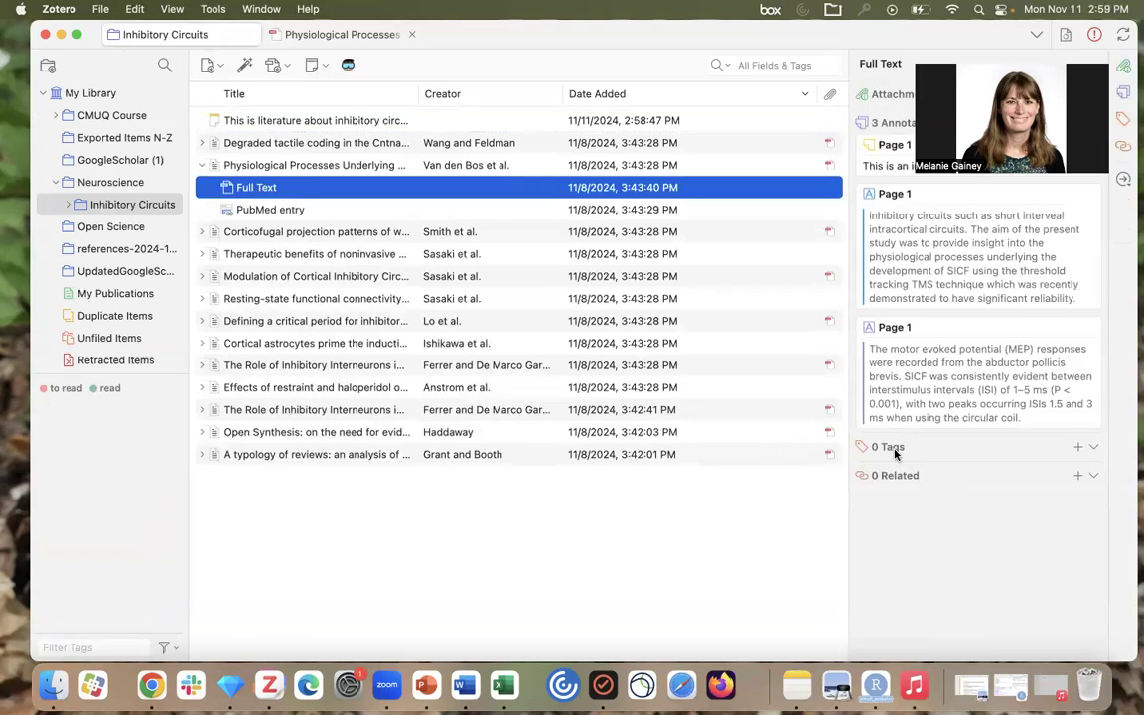
Tag the Physiological Processes PDF 'read', then select the Corticofugal paper's Full Text.
{"action": "left_click", "coordinate": [1078, 446]}
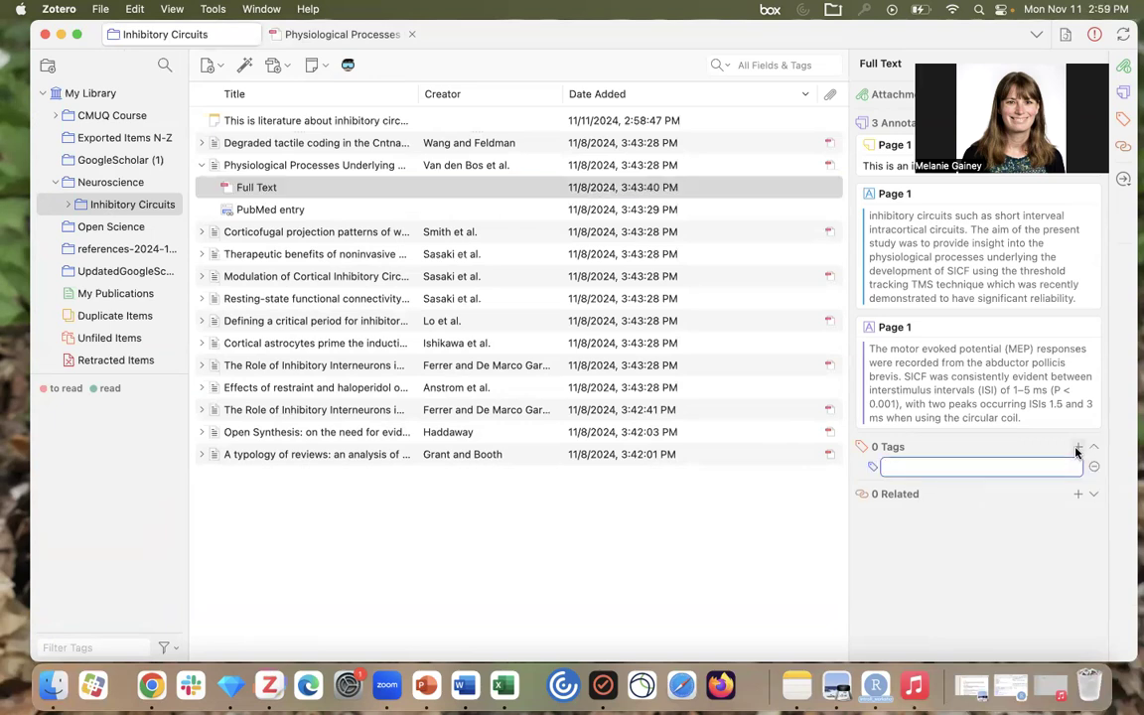
{"action": "type", "text": "read"}
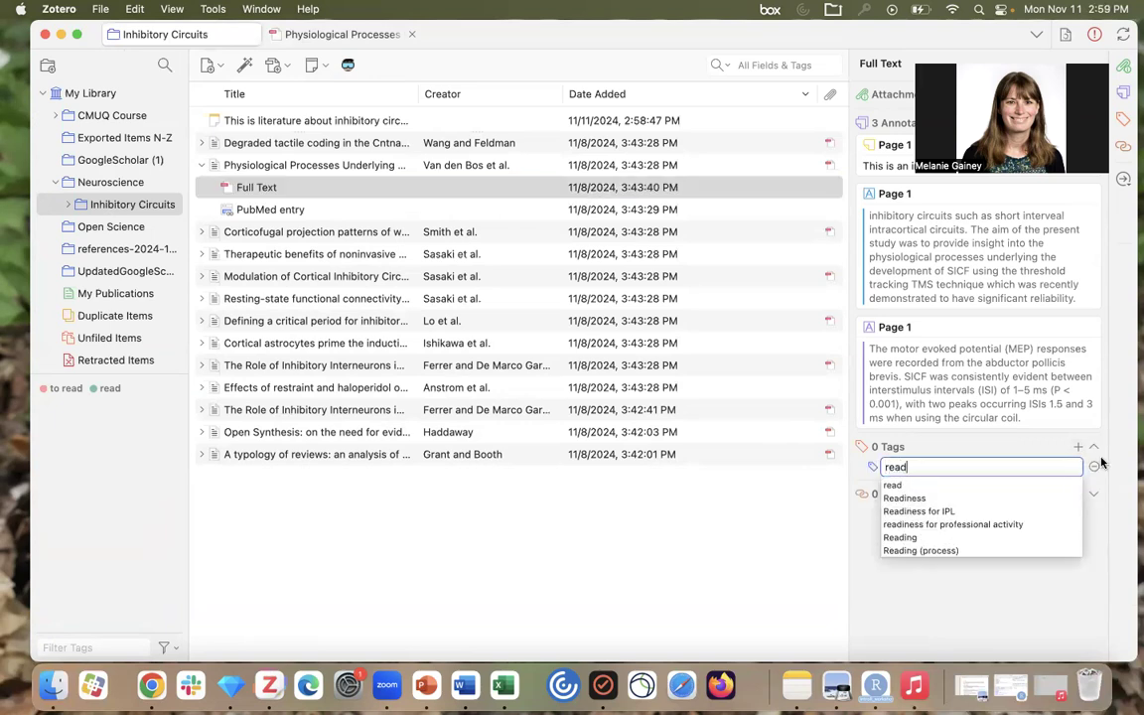
{"action": "left_click", "coordinate": [892, 484]}
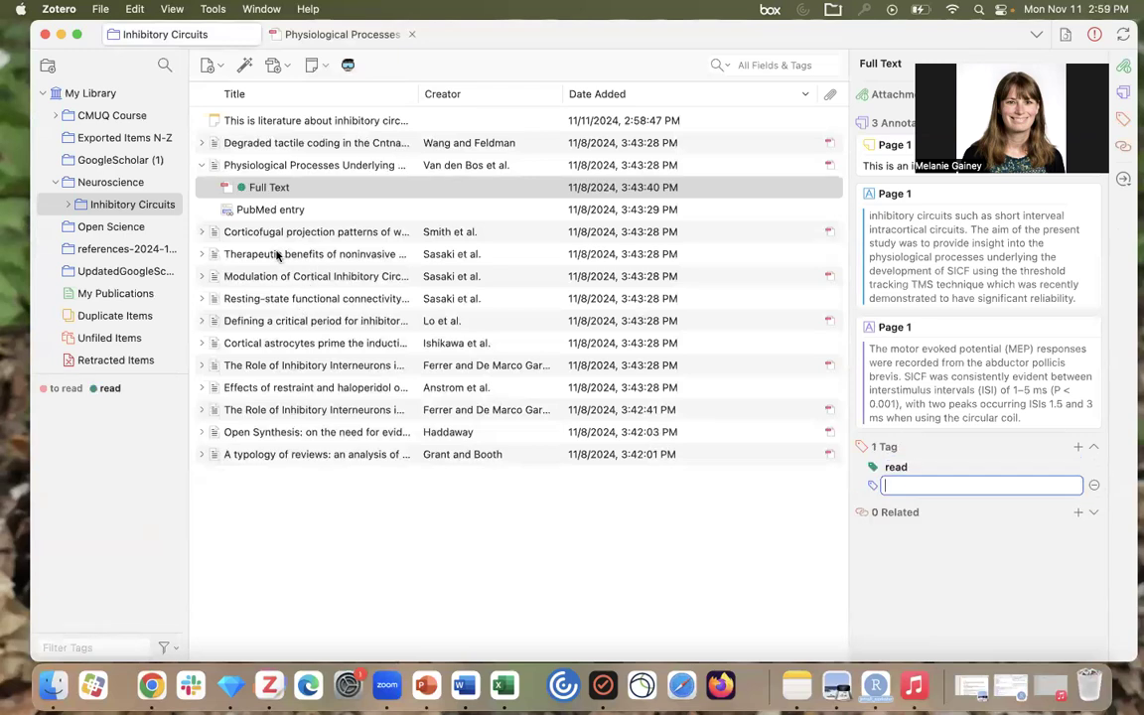
{"action": "left_click", "coordinate": [316, 231]}
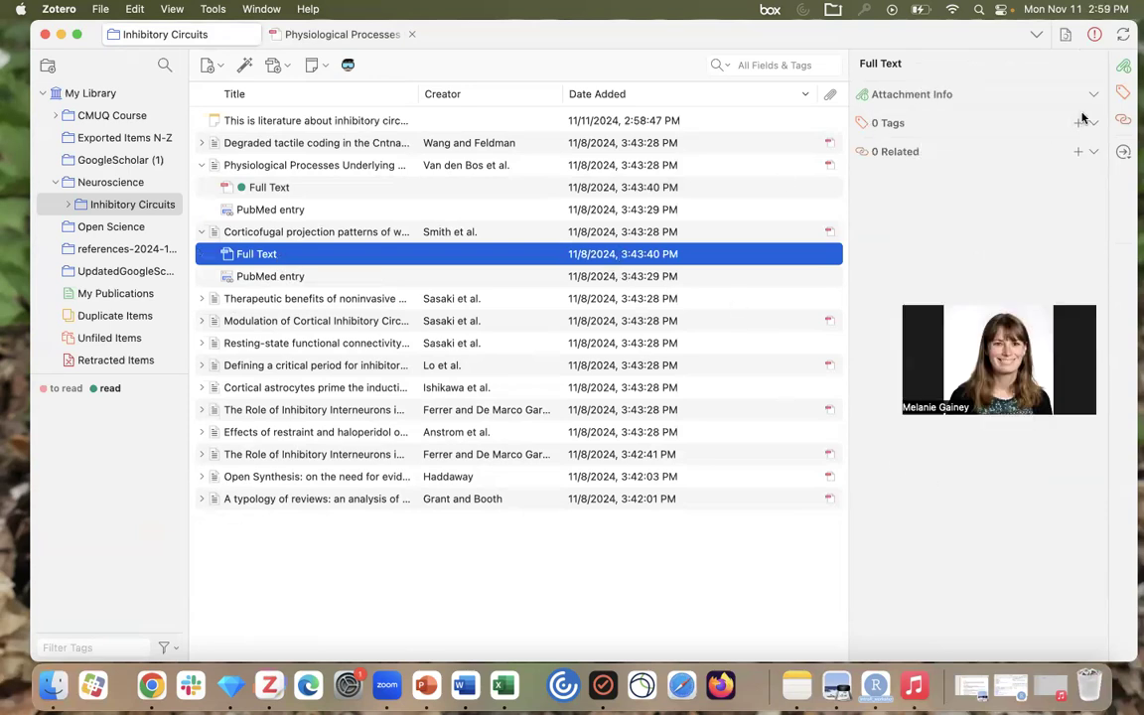
Tag the Corticofugal PDF 'to read' and filter the list by that tag.
{"action": "type", "text": "not read"}
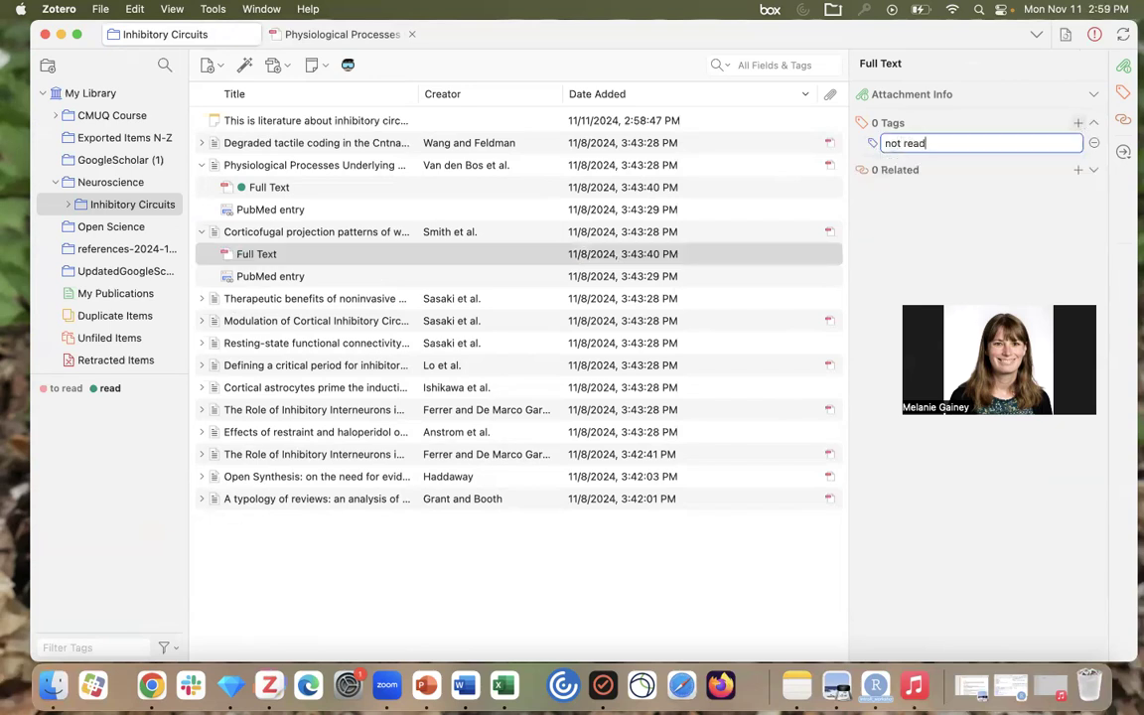
{"action": "key", "text": "Backspace"}
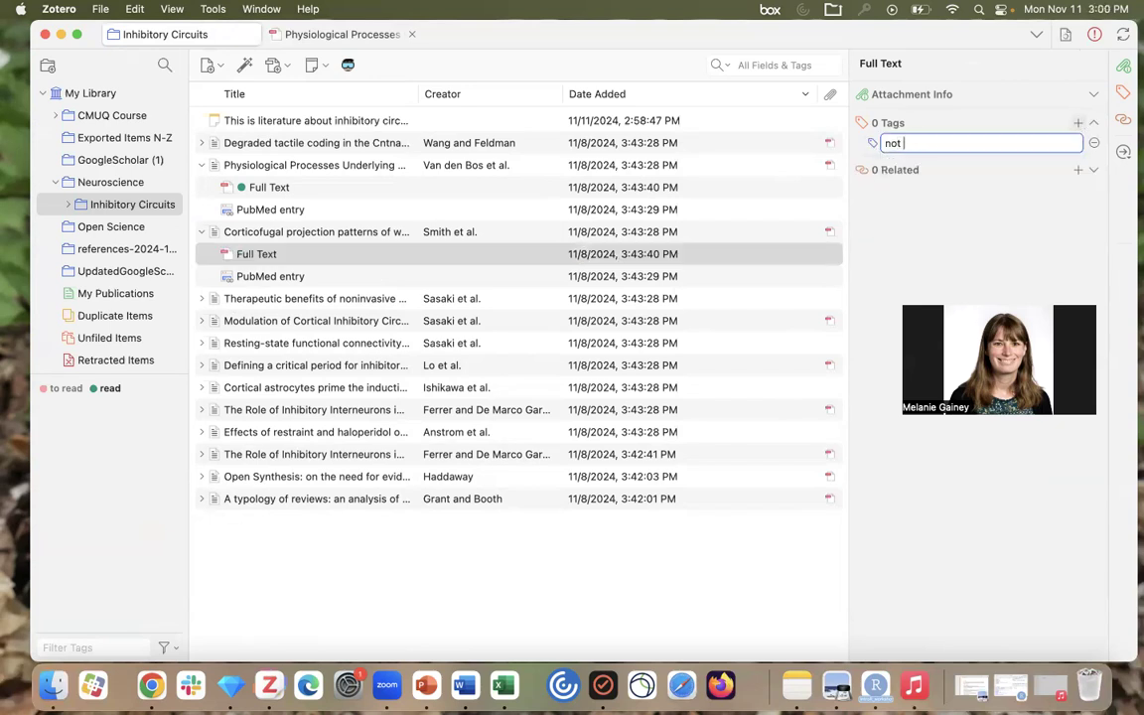
{"action": "type", "text": "to read"}
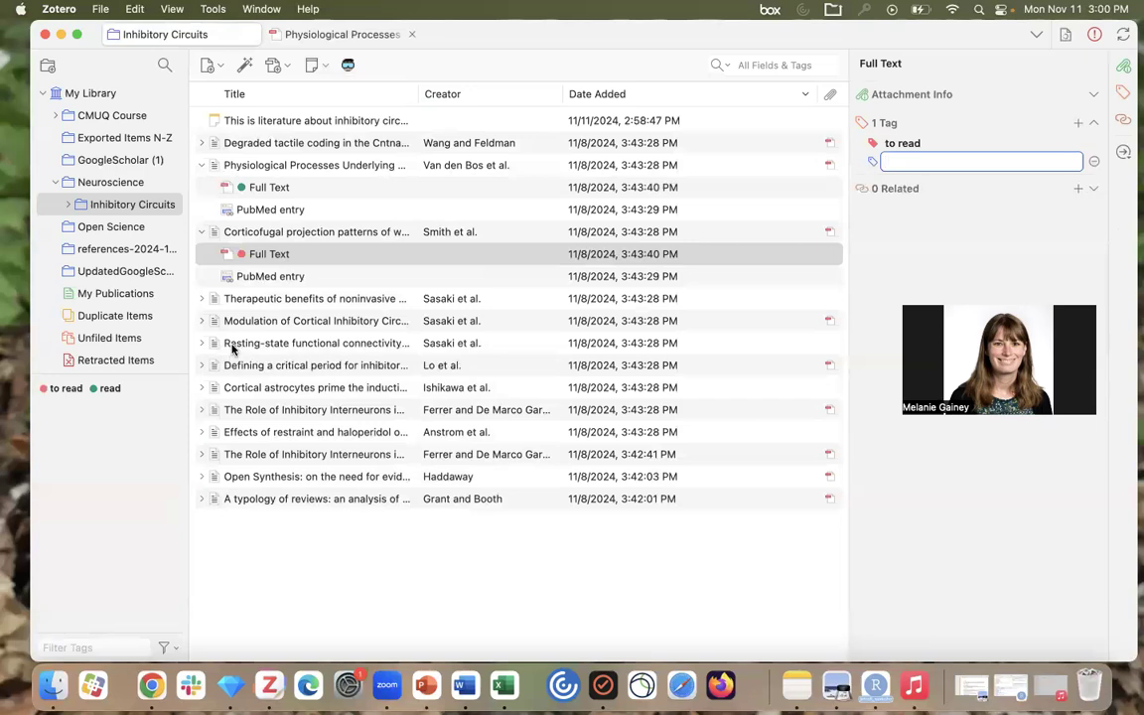
{"action": "mouse_move", "coordinate": [226, 333]}
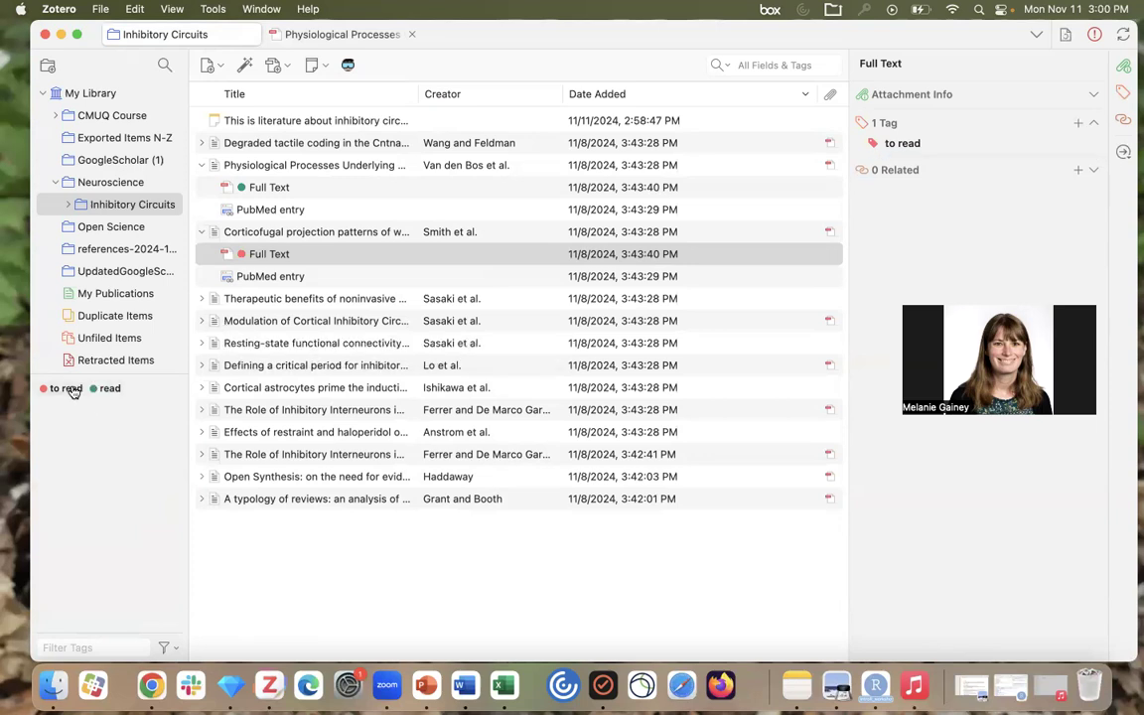
{"action": "left_click", "coordinate": [67, 388]}
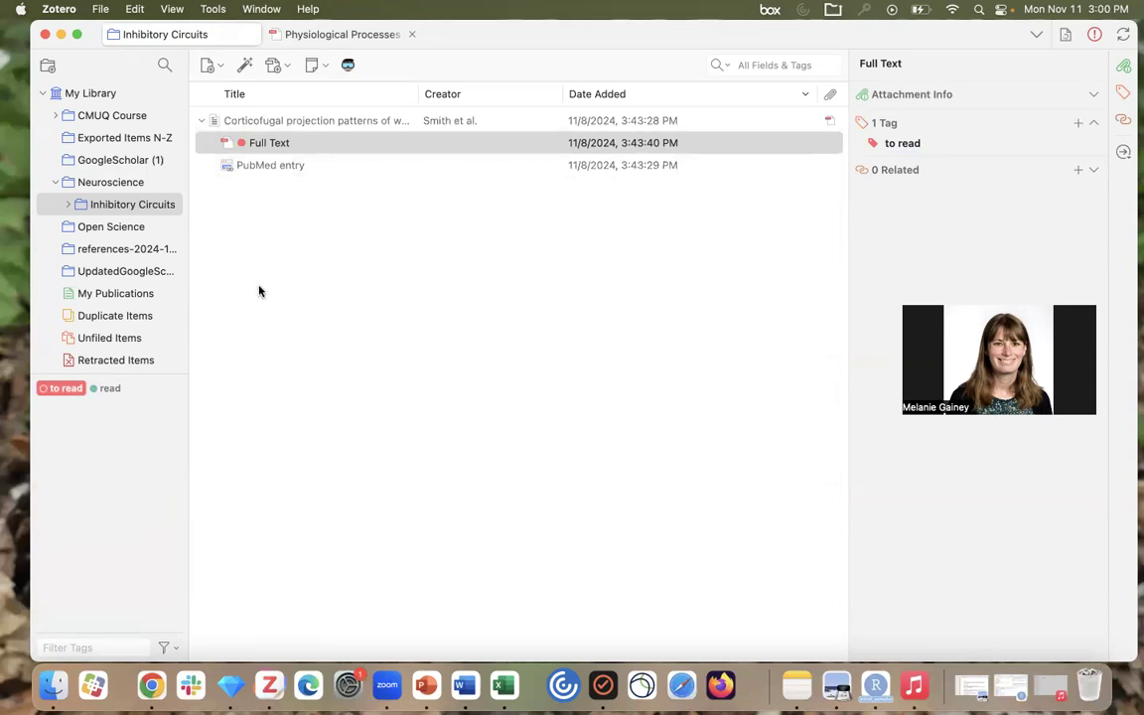
{"action": "mouse_move", "coordinate": [265, 179]}
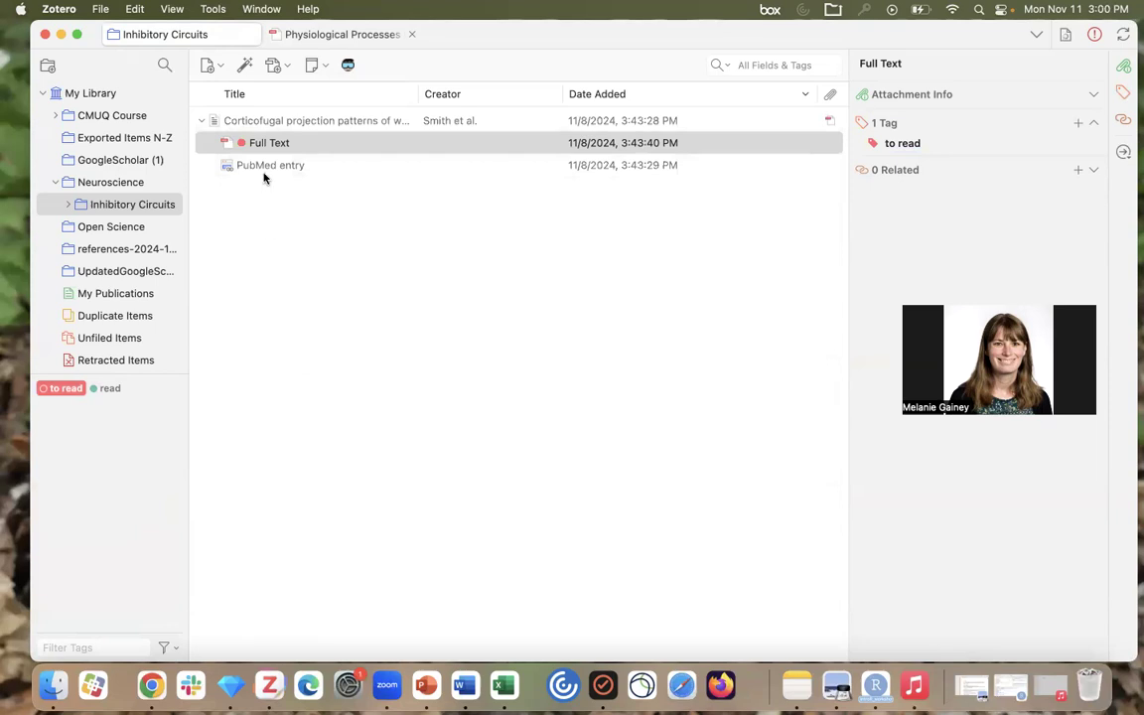